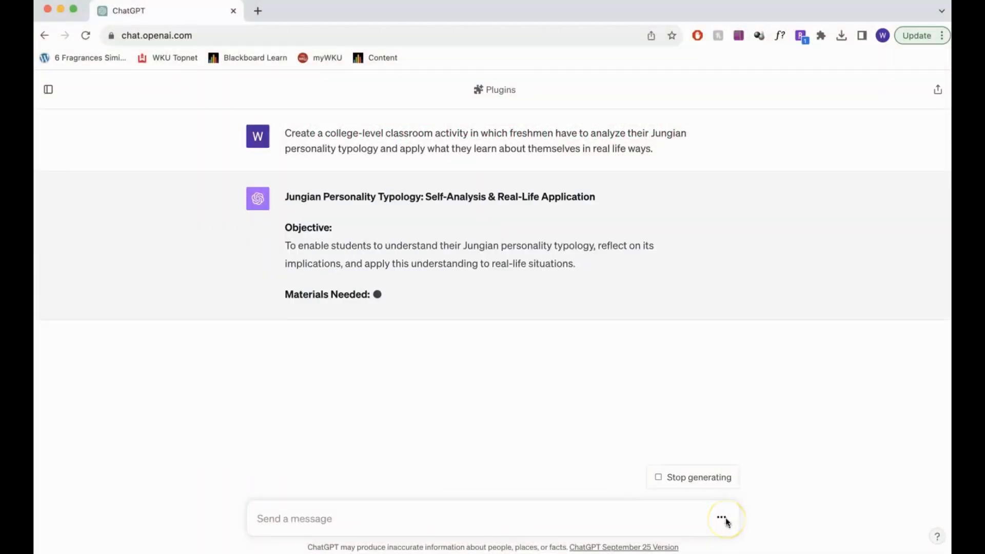
Review the finished activity plan and send the request for 4–5 case scenarios
scroll(down, 3)
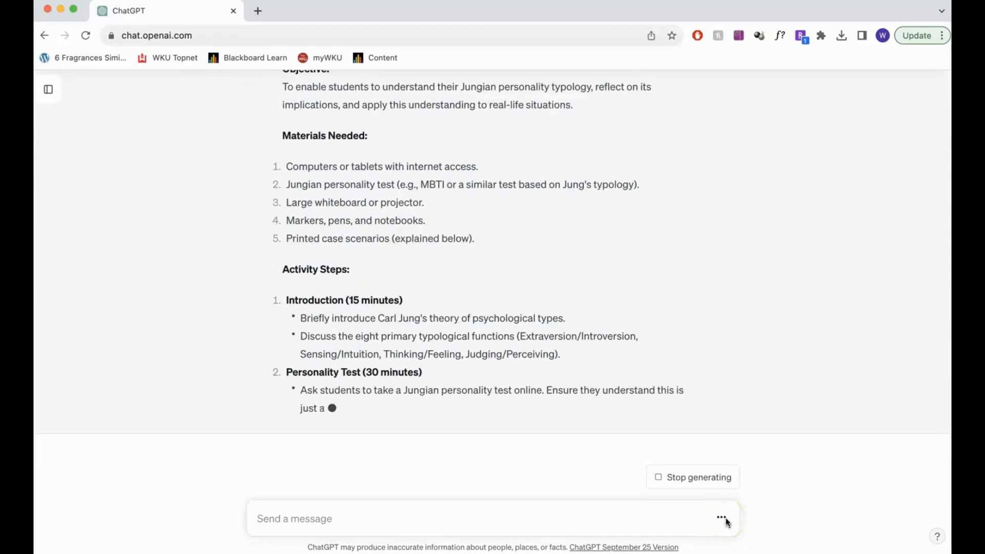
scroll(down, 3)
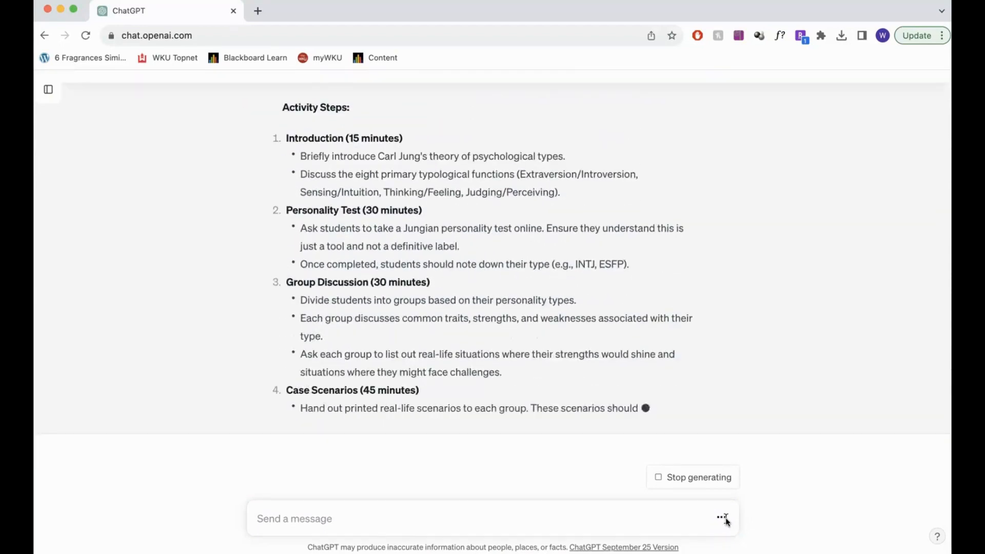
scroll(down, 3)
text(Create 4-5 Case Scenarios in which students will analyze how their personalities would apply. P)
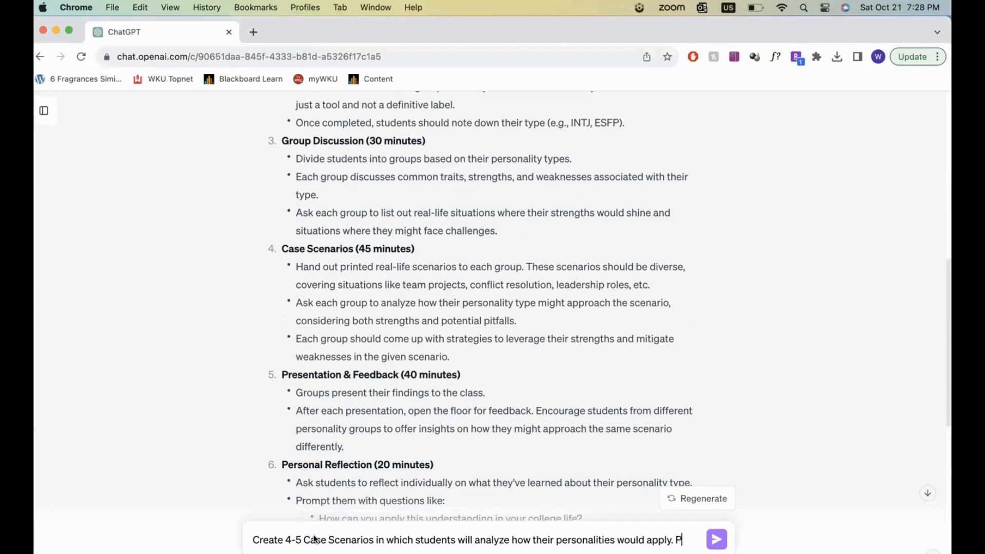
click(718, 539)
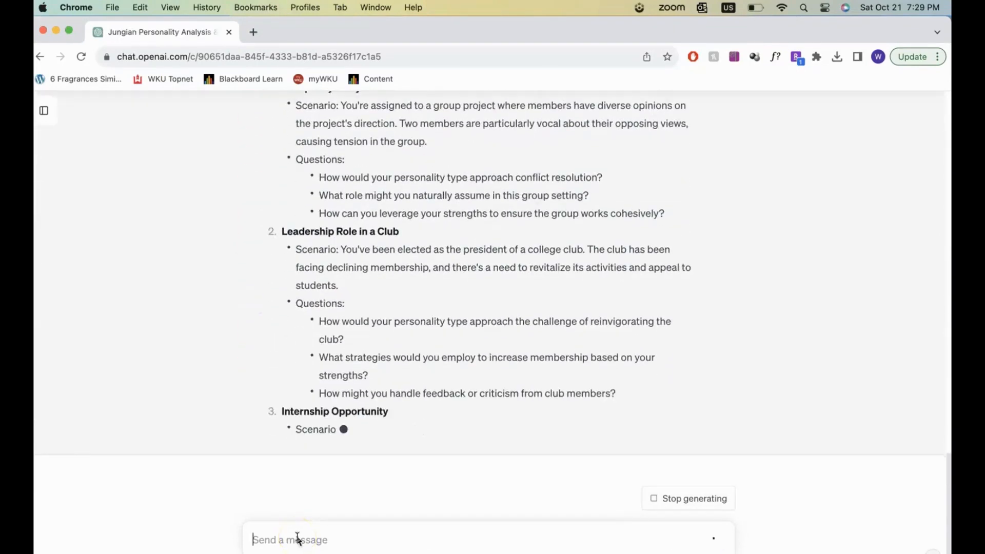
Ask ChatGPT to rewrite the five scenarios in more detail with personality-type summaries
scroll(down, 3)
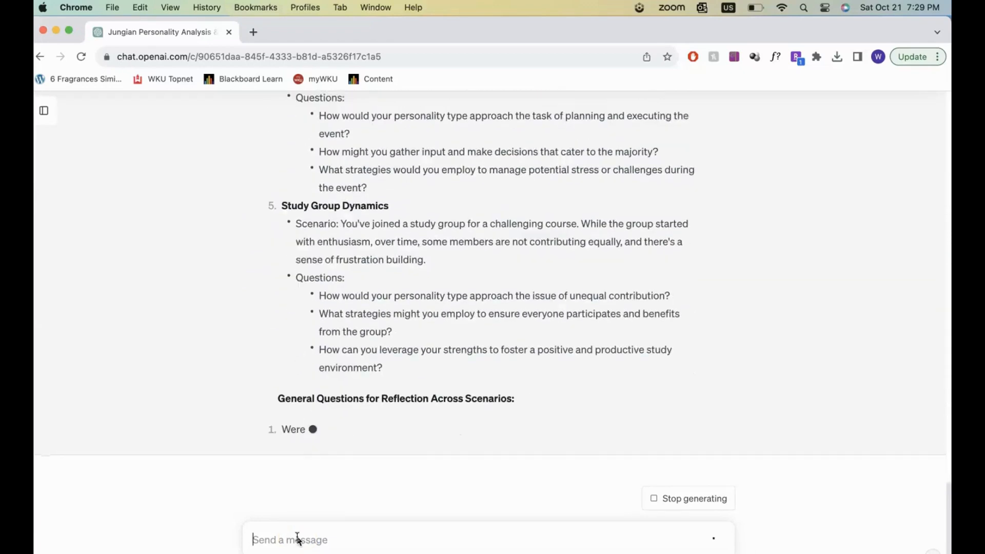
text(Can you rewrite)
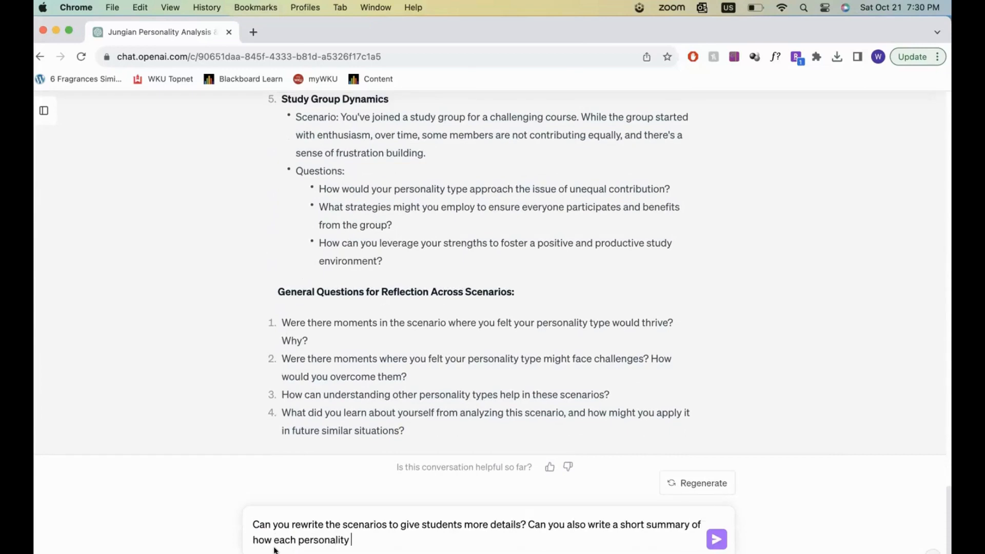
click(716, 538)
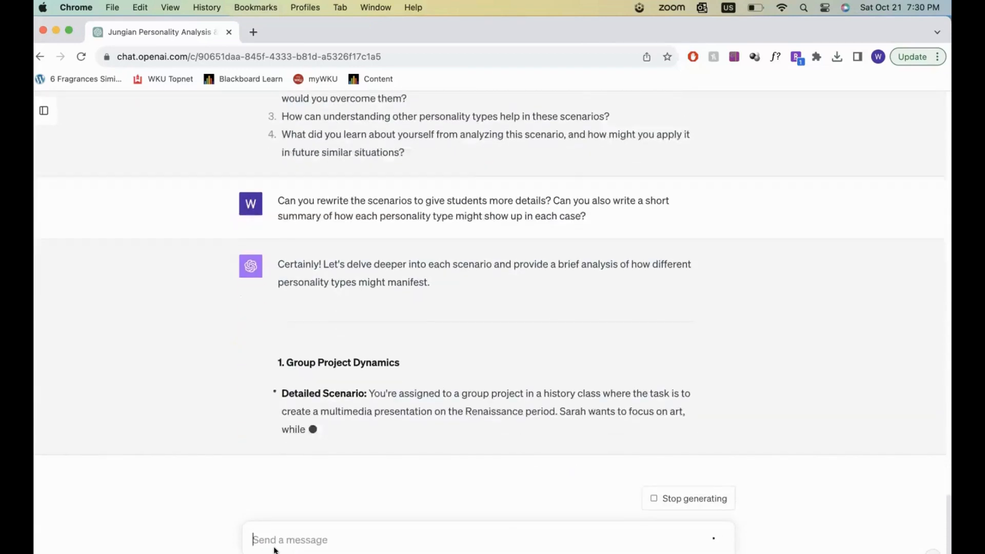
Scroll through the detailed scenarios and Personality Insights as they reach Social Event Planning
scroll(down, 3)
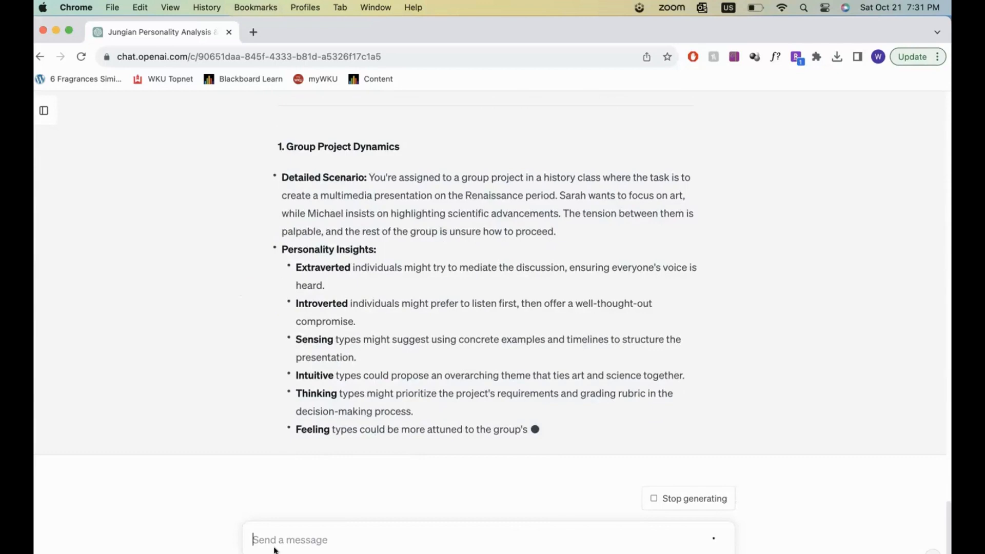
scroll(down, 3)
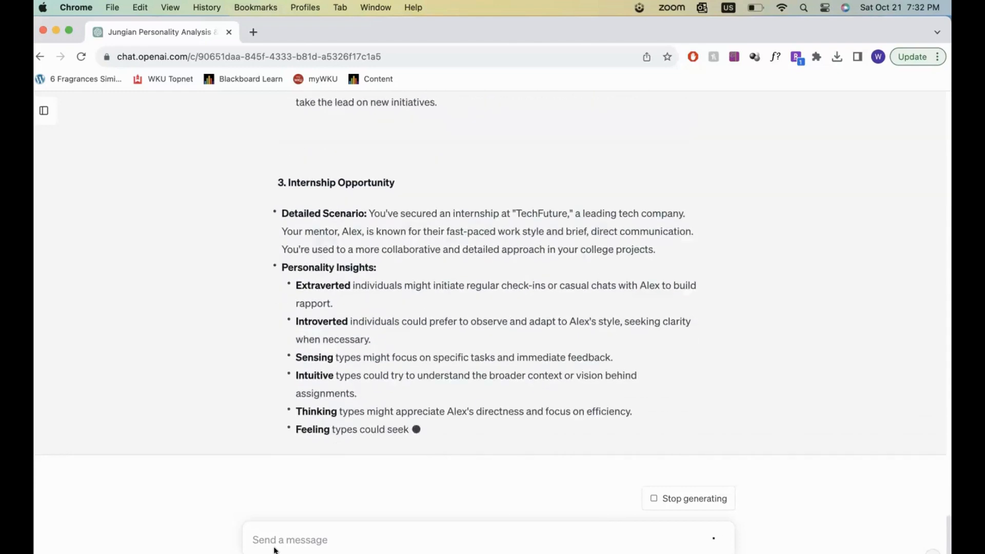
scroll(down, 3)
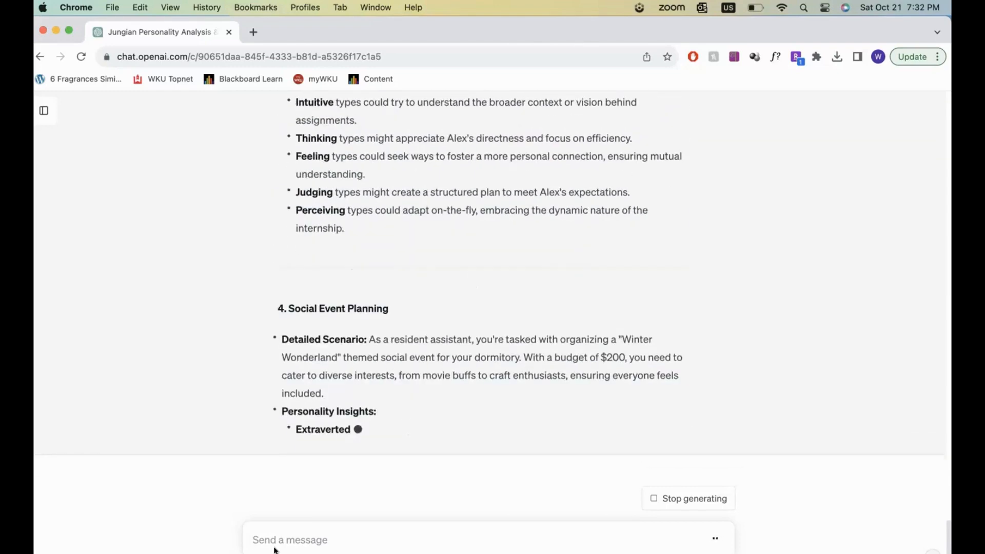